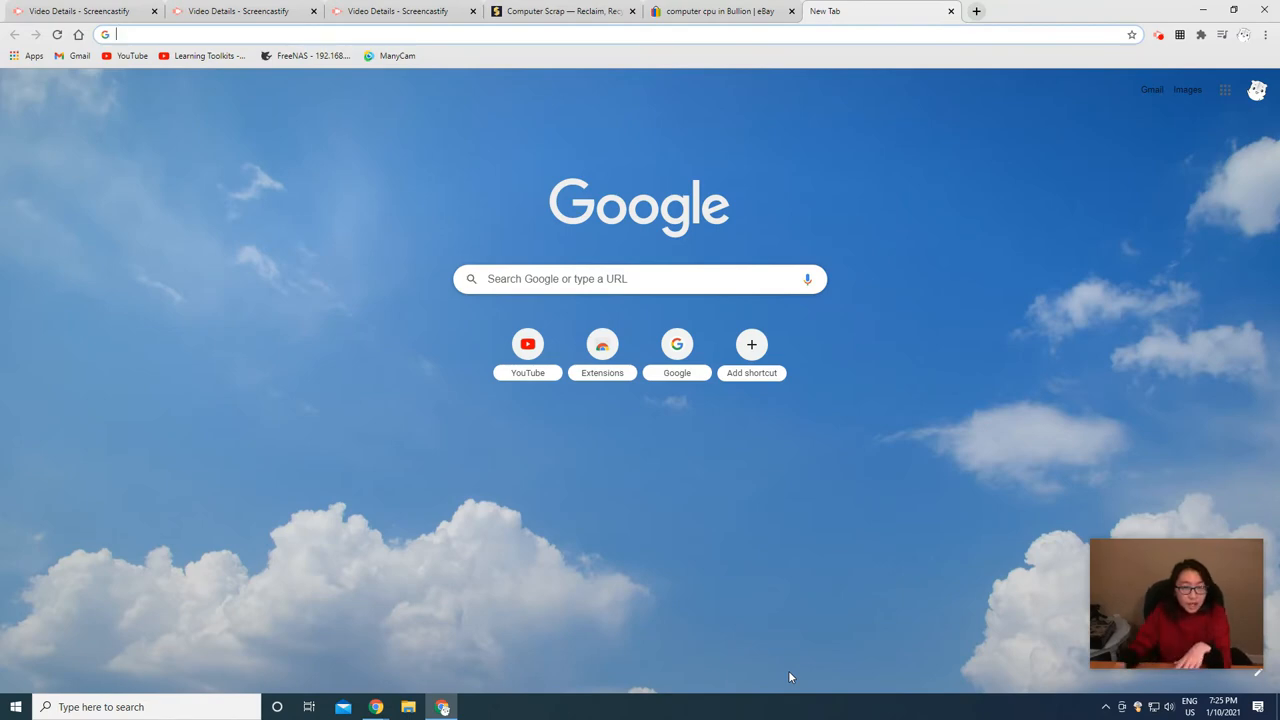
pyautogui.moveTo(766, 438)
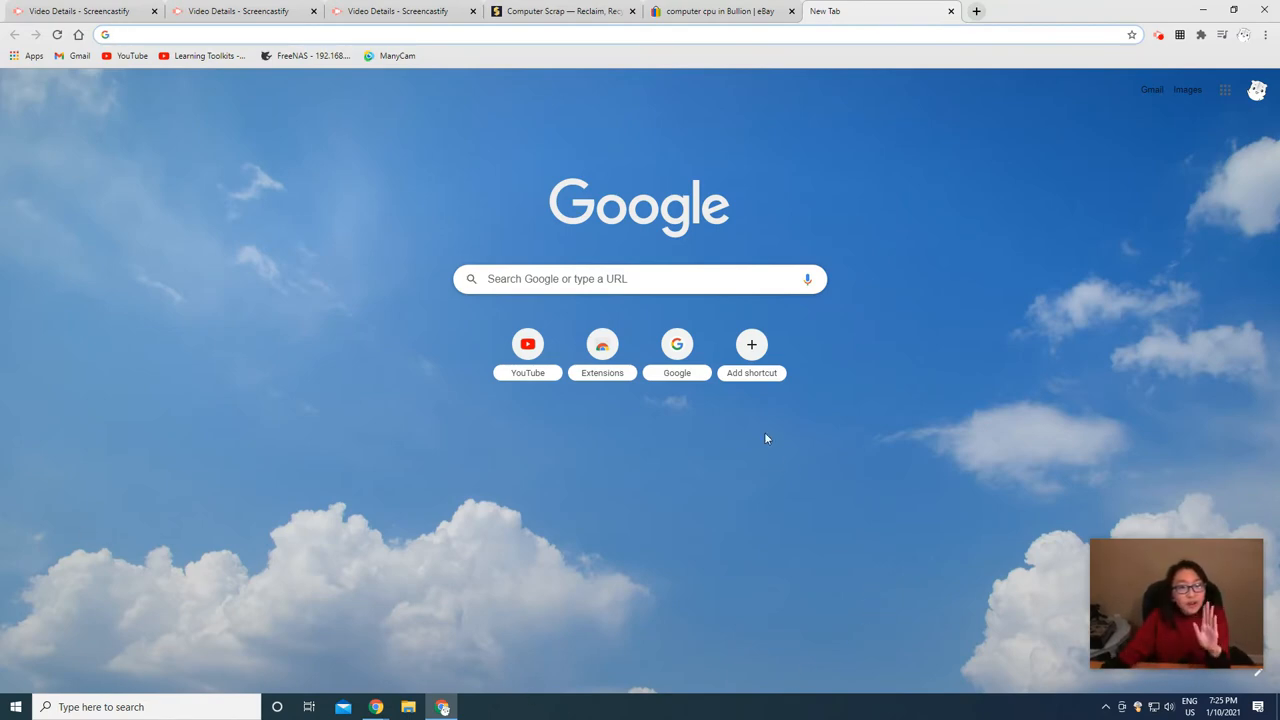
pyautogui.moveTo(773, 227)
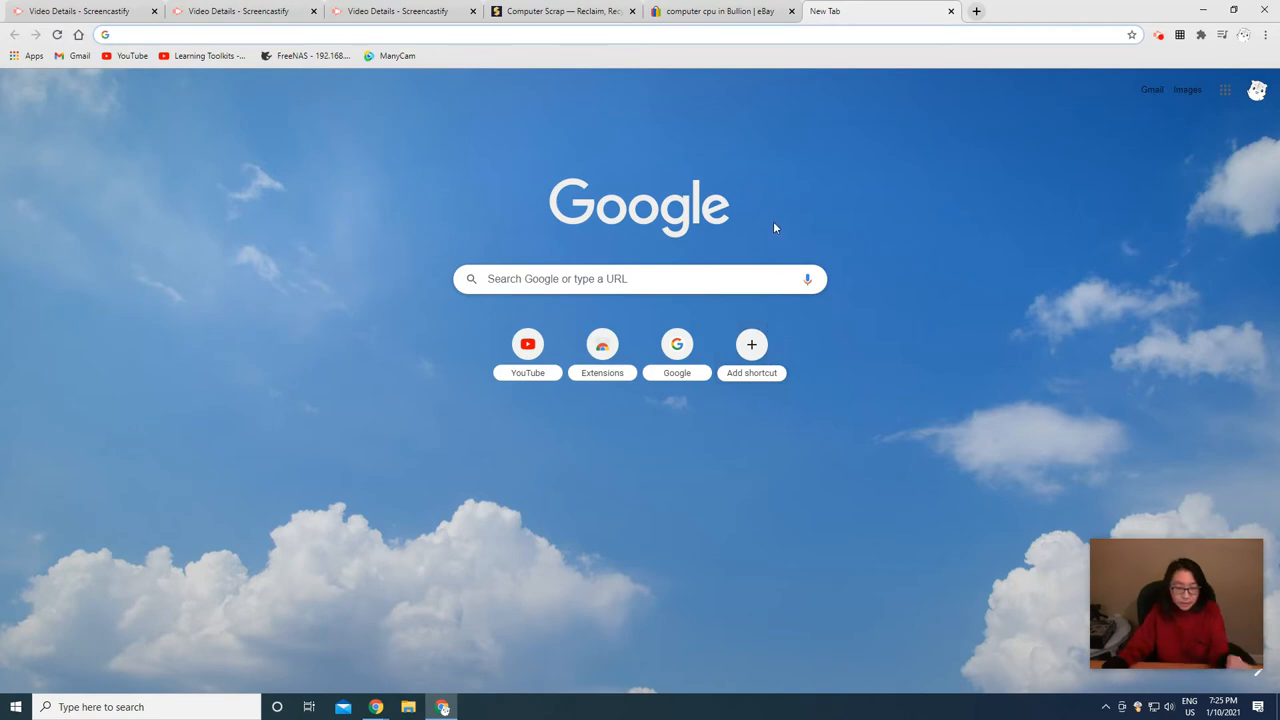
# - Switch to the 'Computer Scrap — Reclaim' tab showing Specialty Metals' lot sizes, payables and fees
pyautogui.click(563, 11)
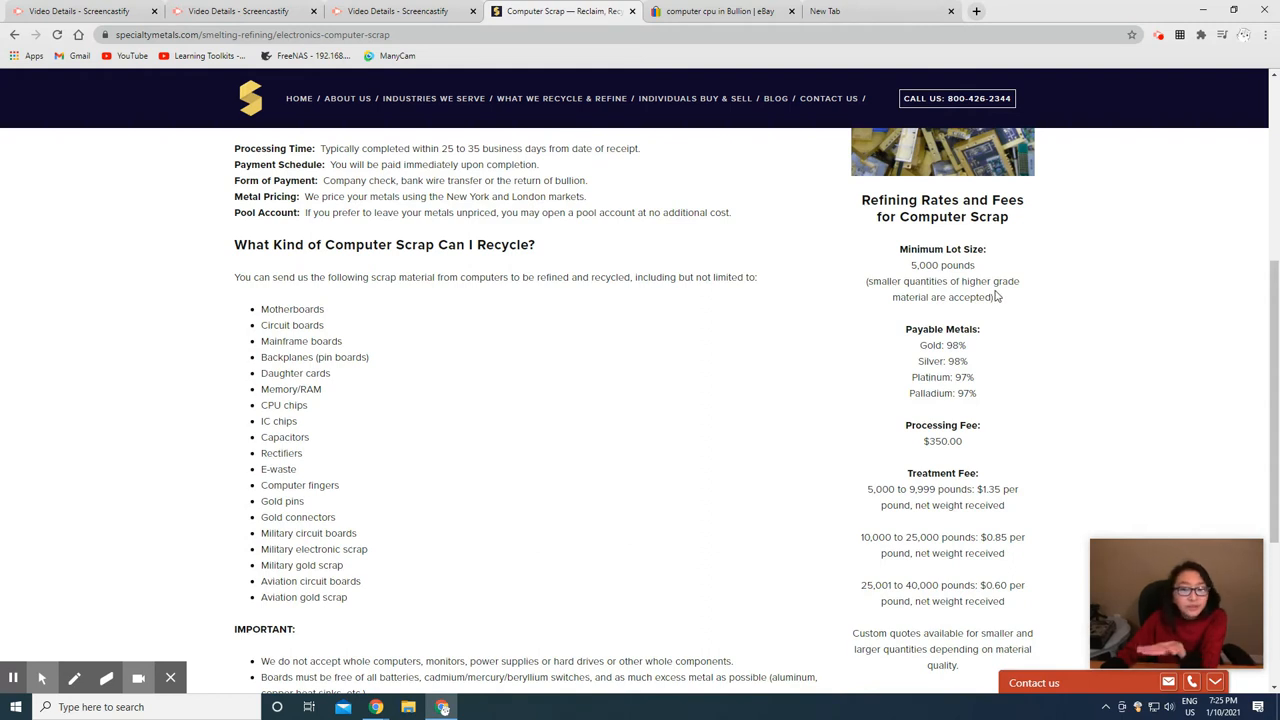
pyautogui.moveTo(1000, 343)
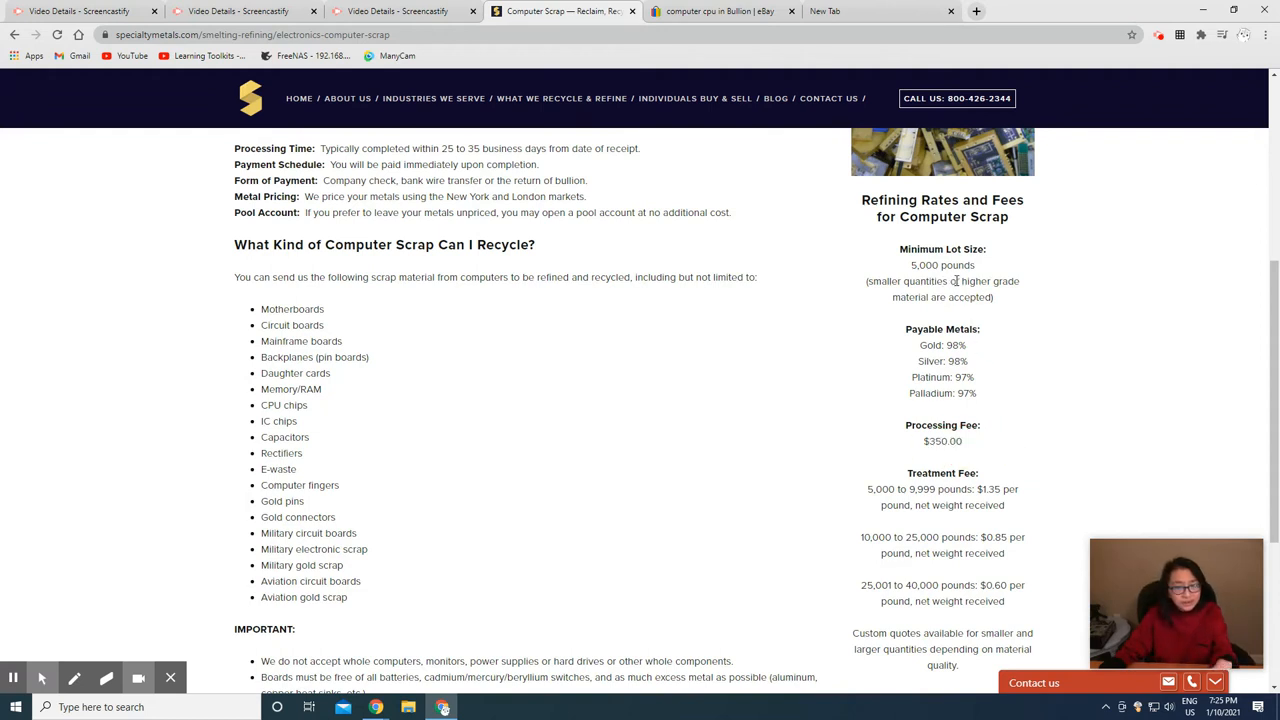
pyautogui.moveTo(1022, 342)
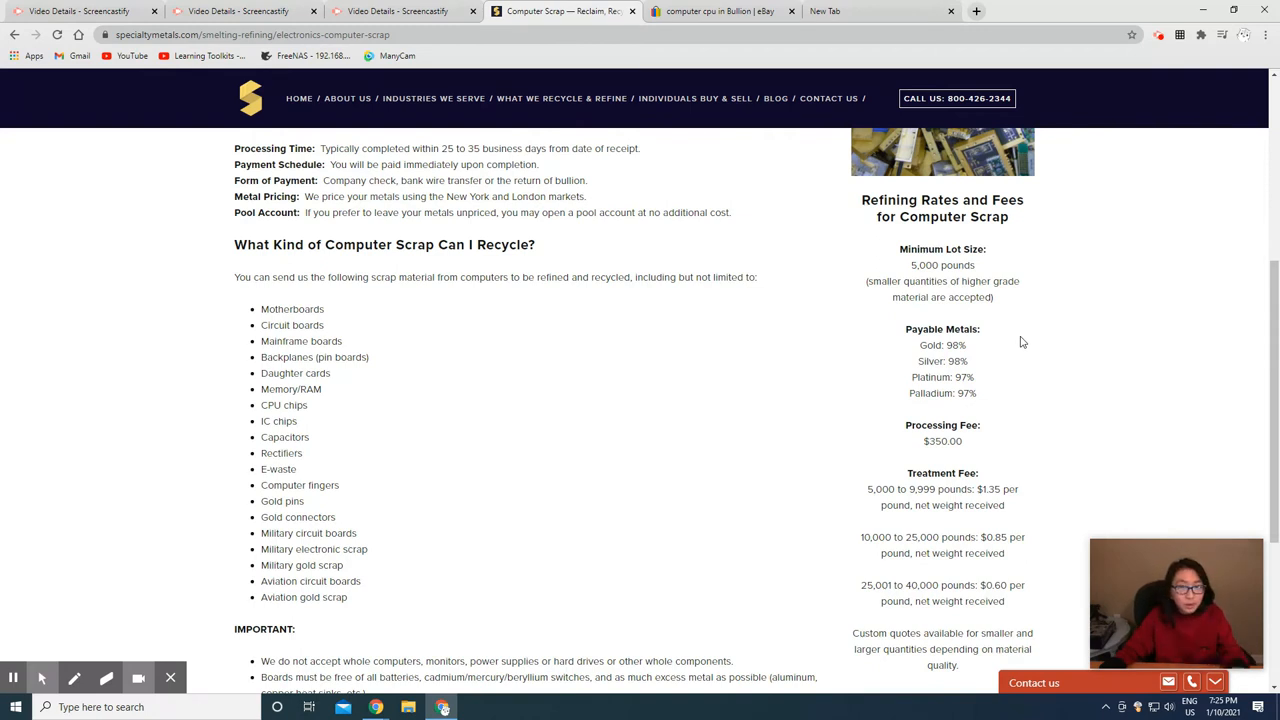
pyautogui.moveTo(1028, 289)
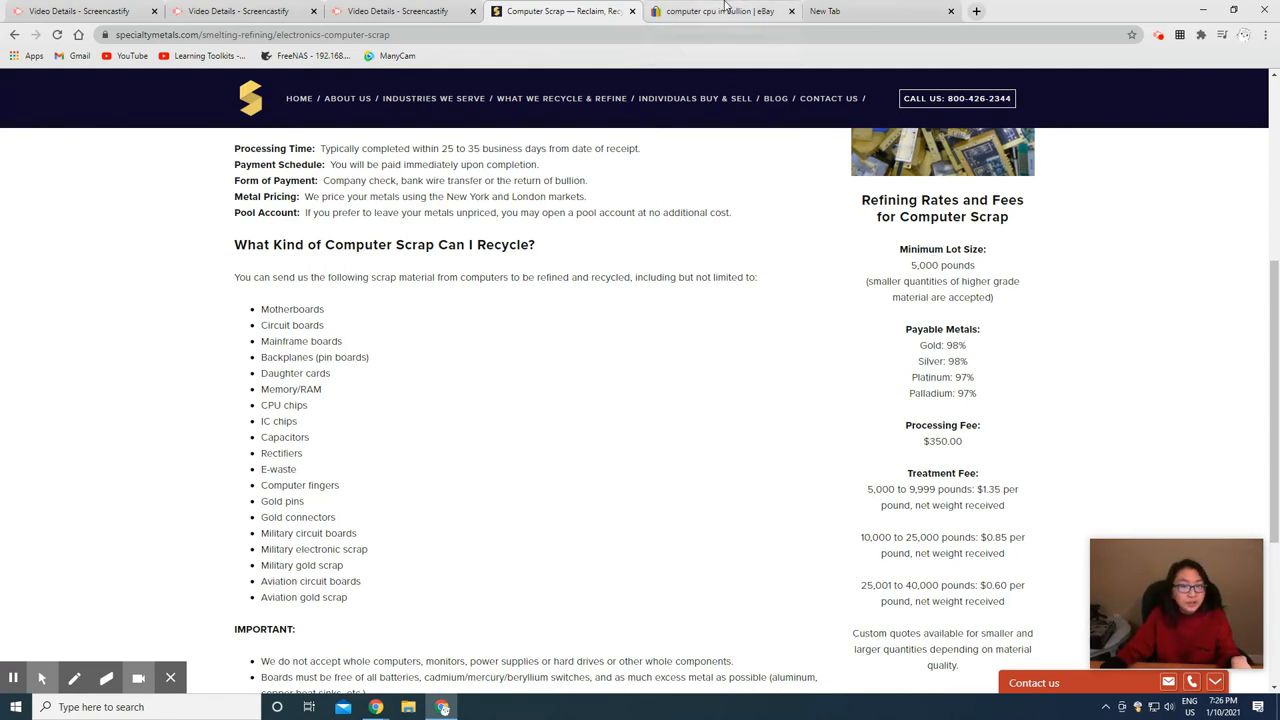
# - Switch to the 'computer cpu in Bullion | eBay' tab and scroll through the CPU scrap listings
pyautogui.click(720, 11)
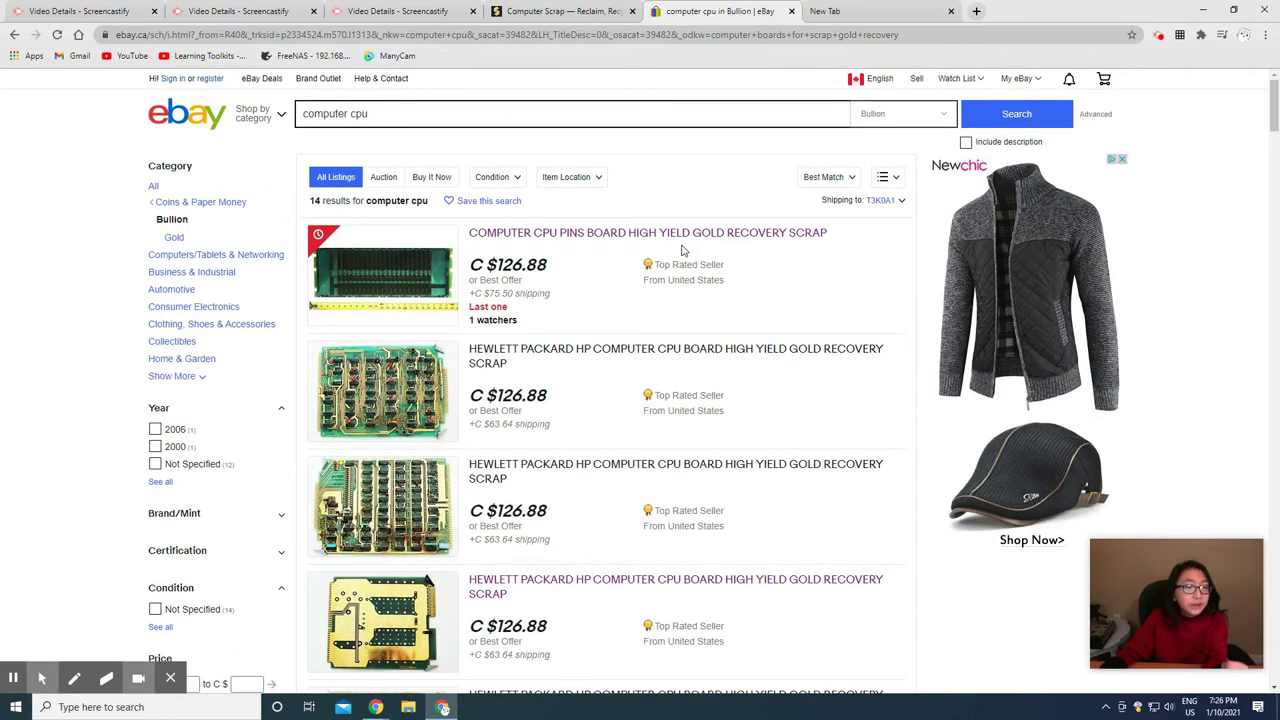
pyautogui.scroll(-3)
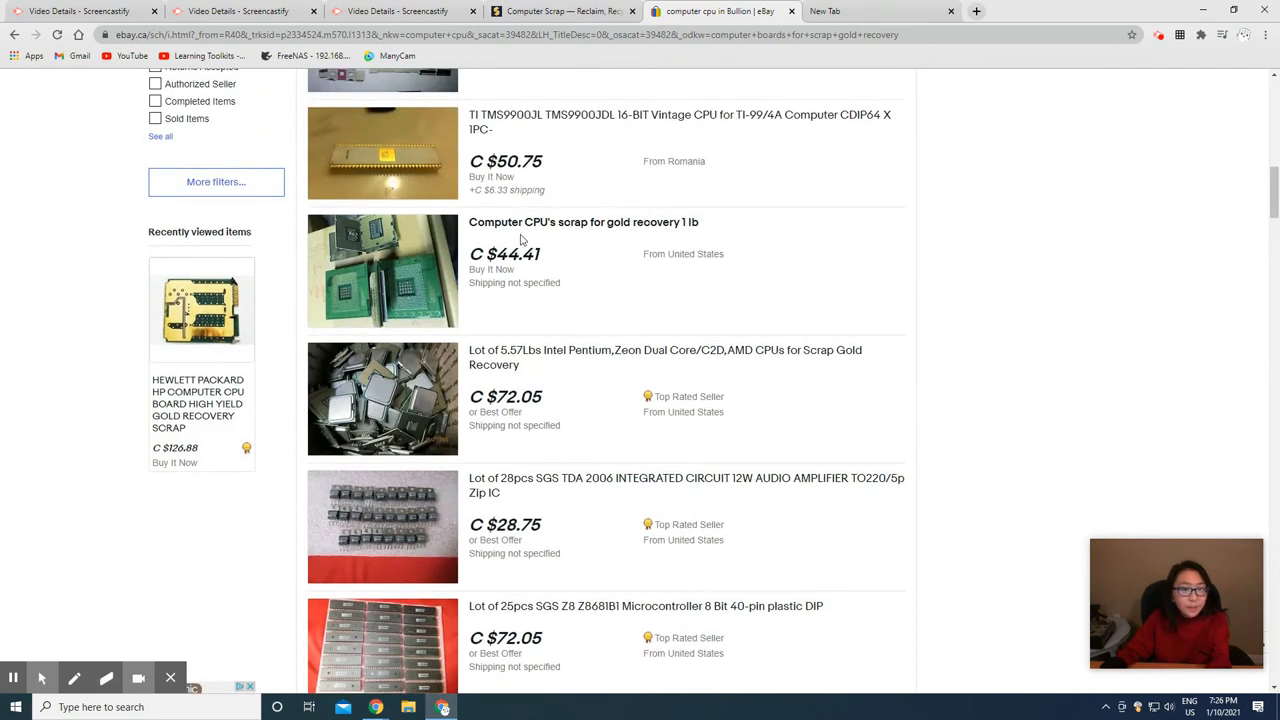
pyautogui.moveTo(656, 246)
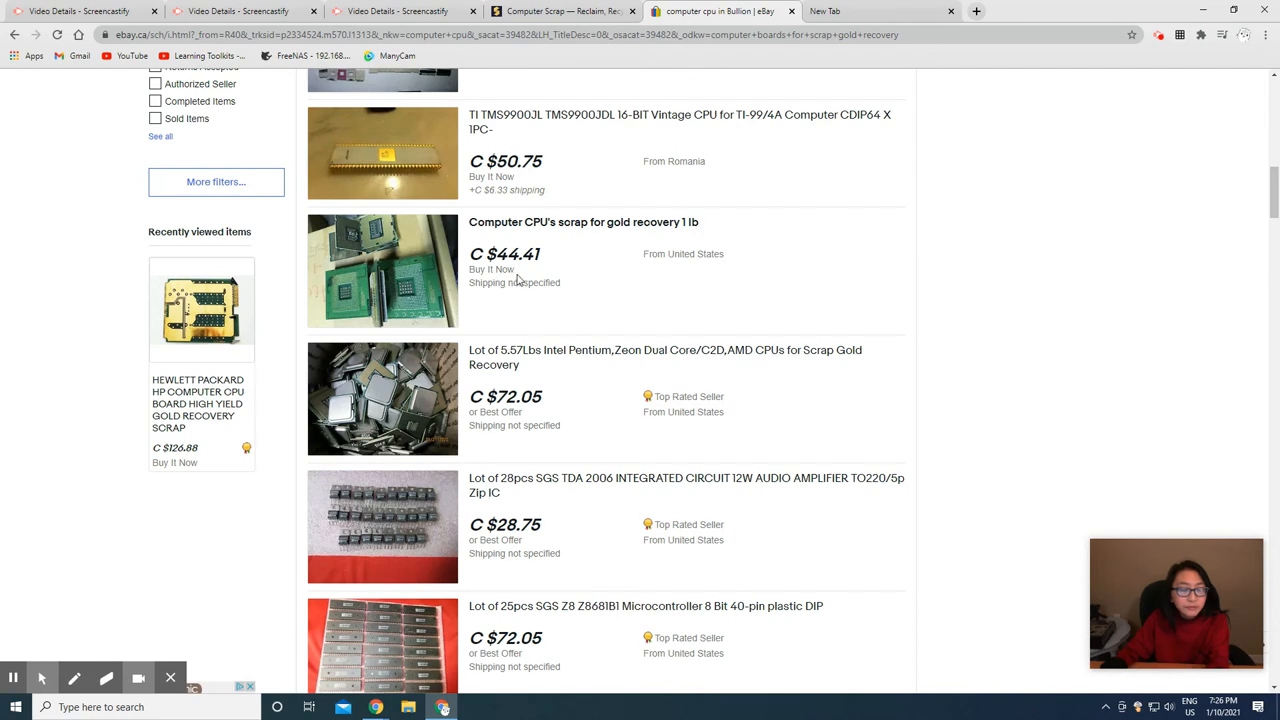
pyautogui.moveTo(714, 274)
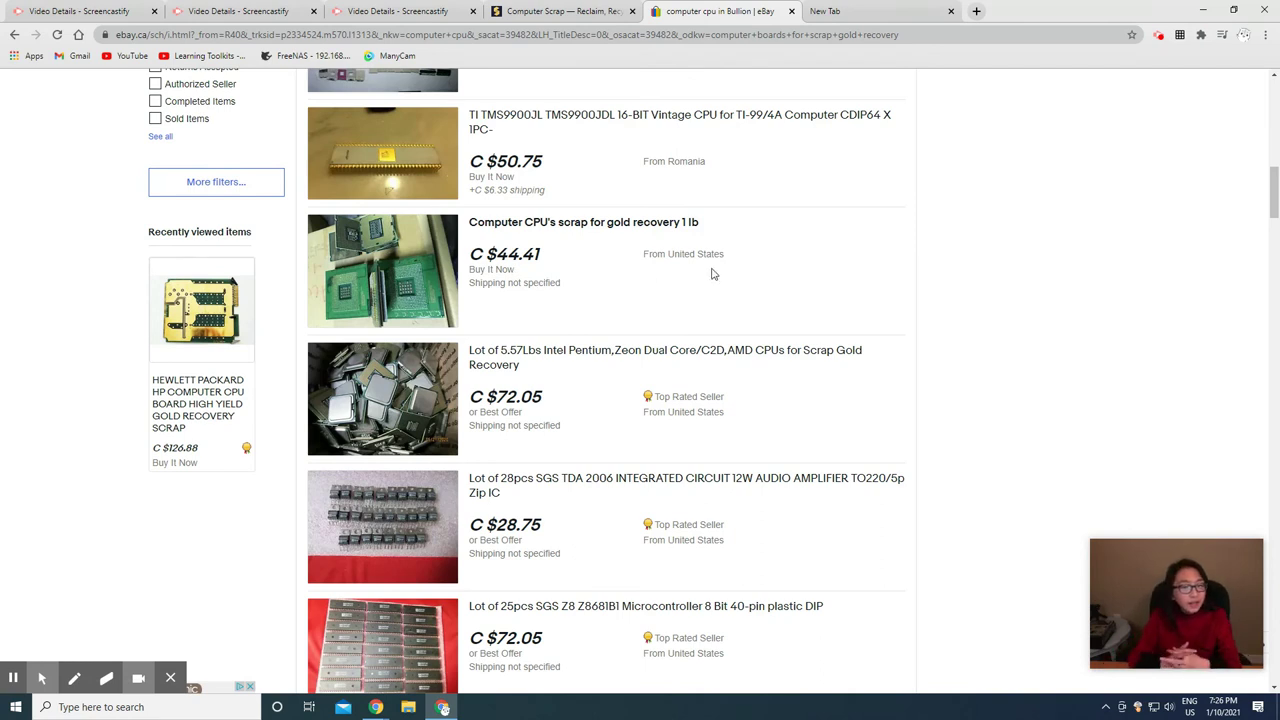